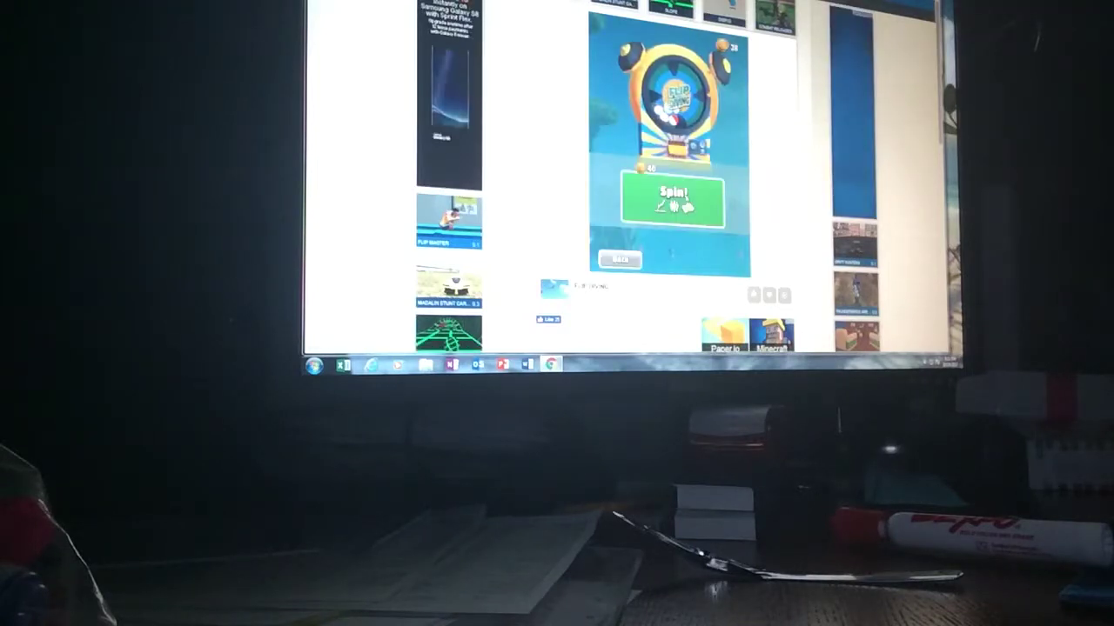
# Step: Attempt a prize-wheel spin, which fails with a 'Not enough Coins' message
pyautogui.click(671, 198)
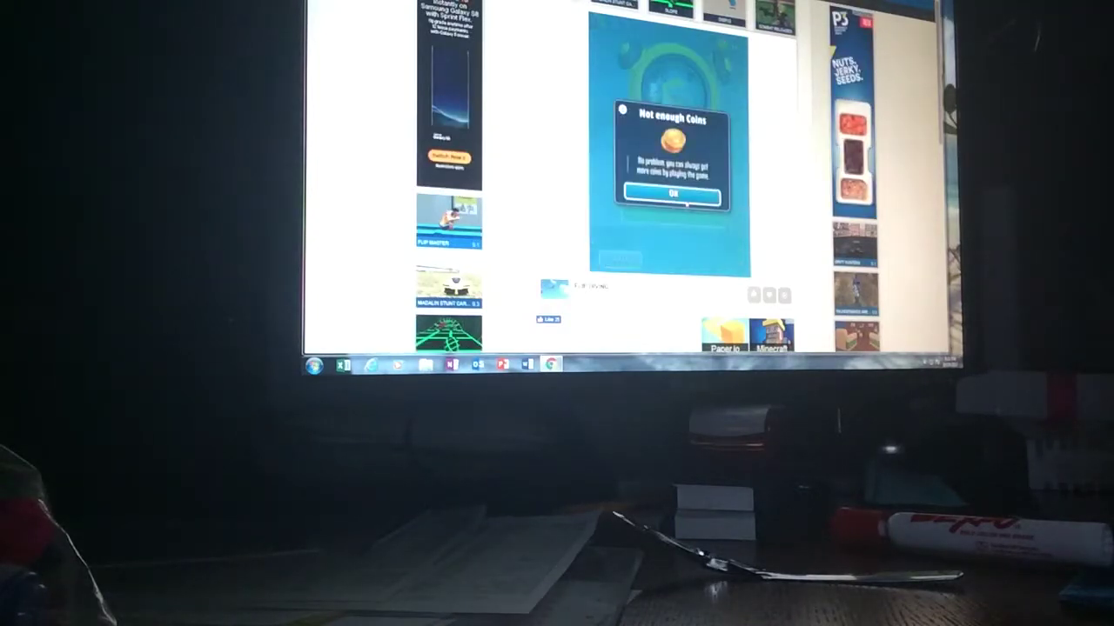